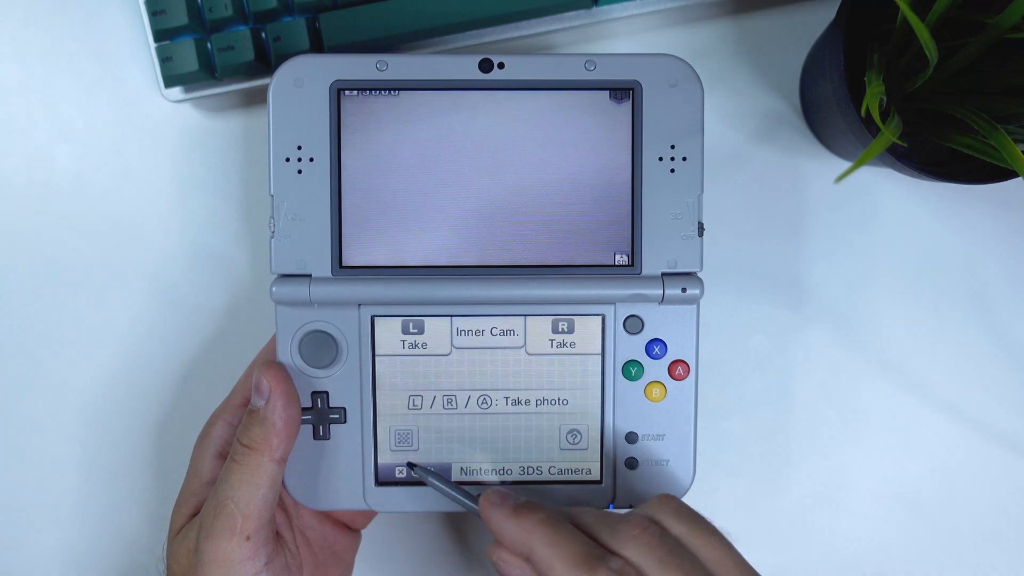
- Switch the Camera app to QR code scanning and scan the exploit page's code
{"action": "left_click", "coordinate": [402, 438]}
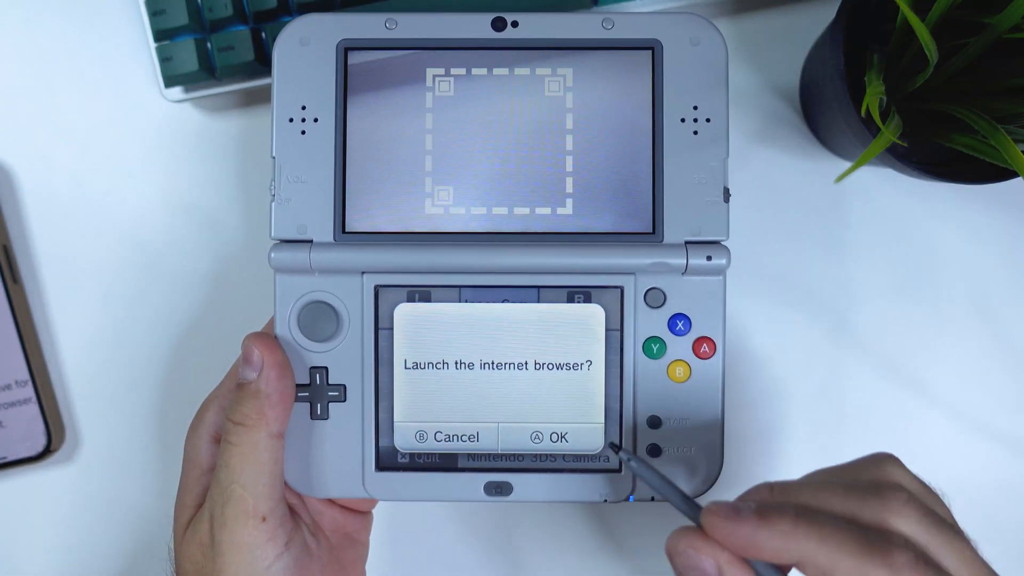
- Open the scanned exploit page, allowing past the certificate warning, and bookmark it
{"action": "left_click", "coordinate": [446, 437]}
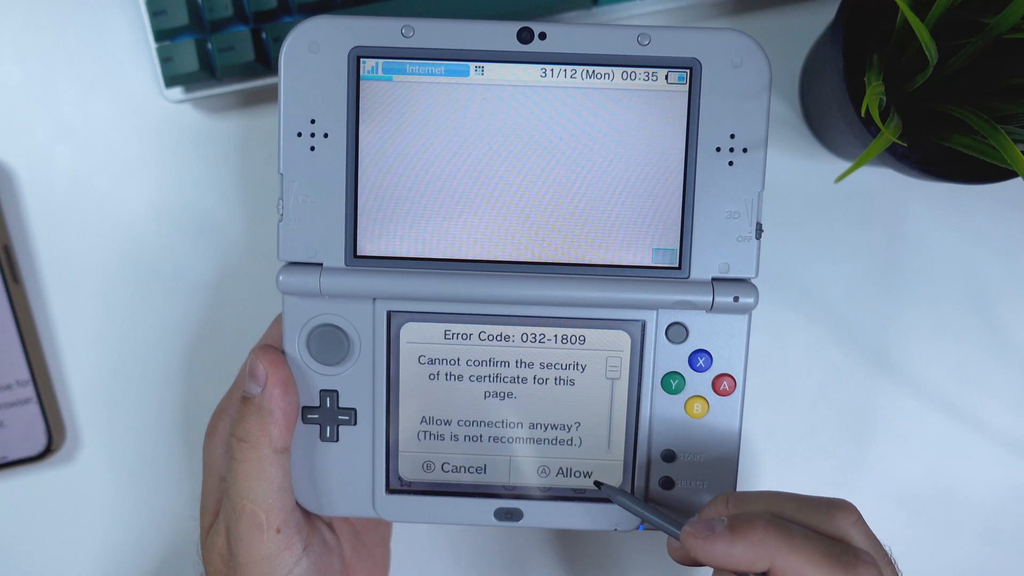
{"action": "left_click", "coordinate": [565, 472]}
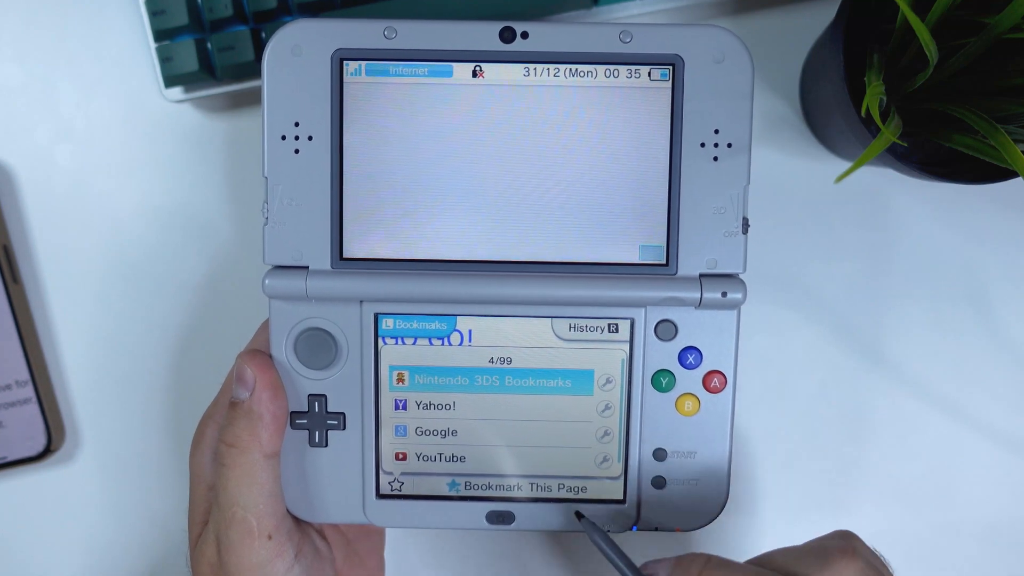
{"action": "left_click", "coordinate": [511, 487]}
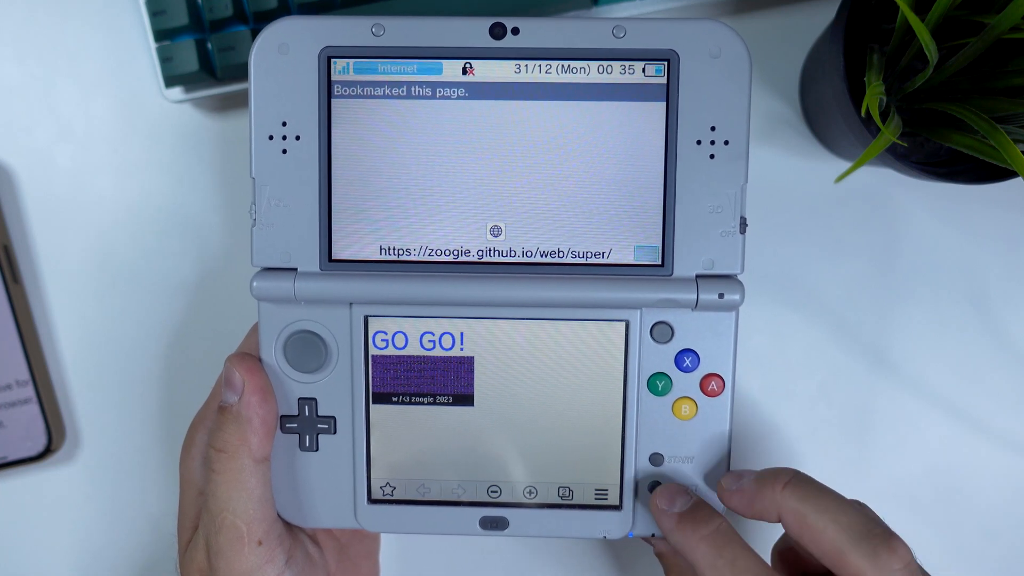
- Delete all browser cookies, run GO GO!, and dismiss the pop-up notification
{"action": "left_click", "coordinate": [602, 493]}
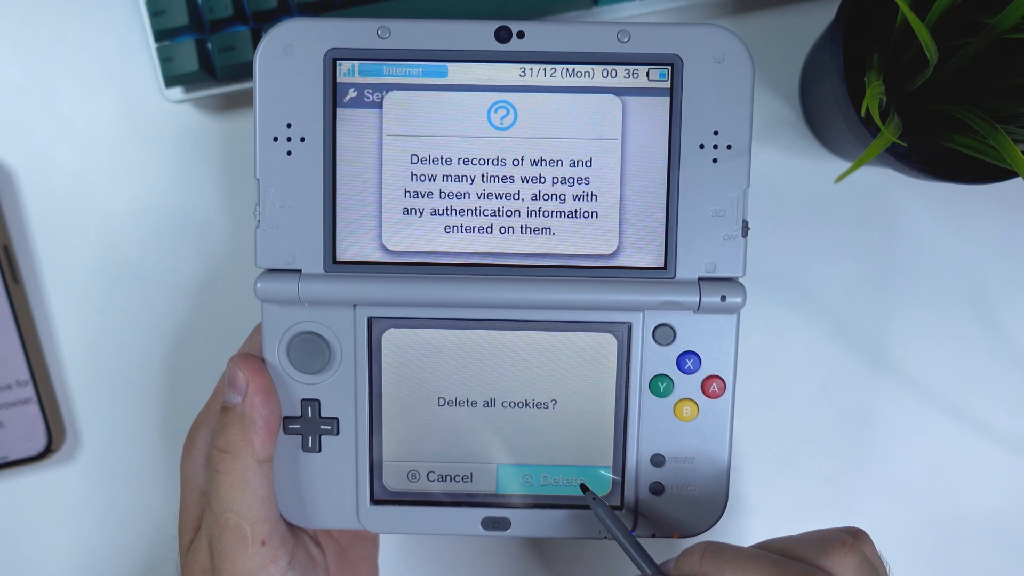
{"action": "left_click", "coordinate": [558, 478]}
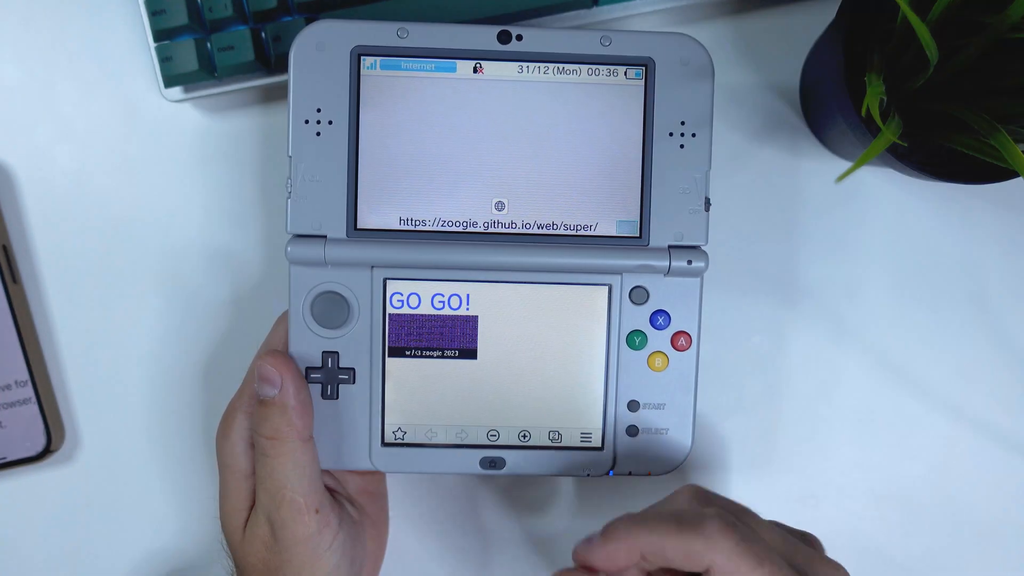
{"action": "left_click", "coordinate": [492, 462]}
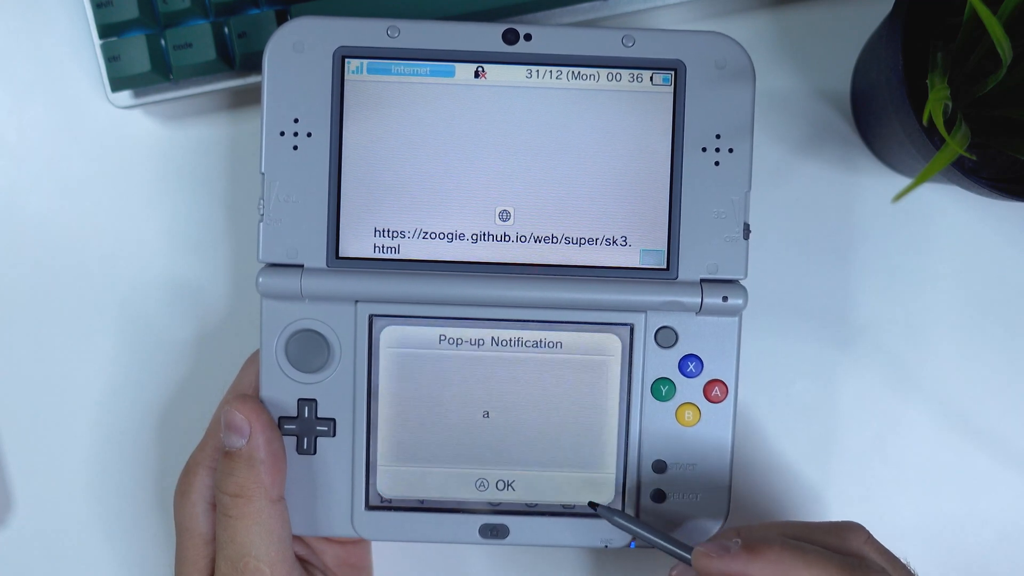
{"action": "left_click", "coordinate": [500, 485]}
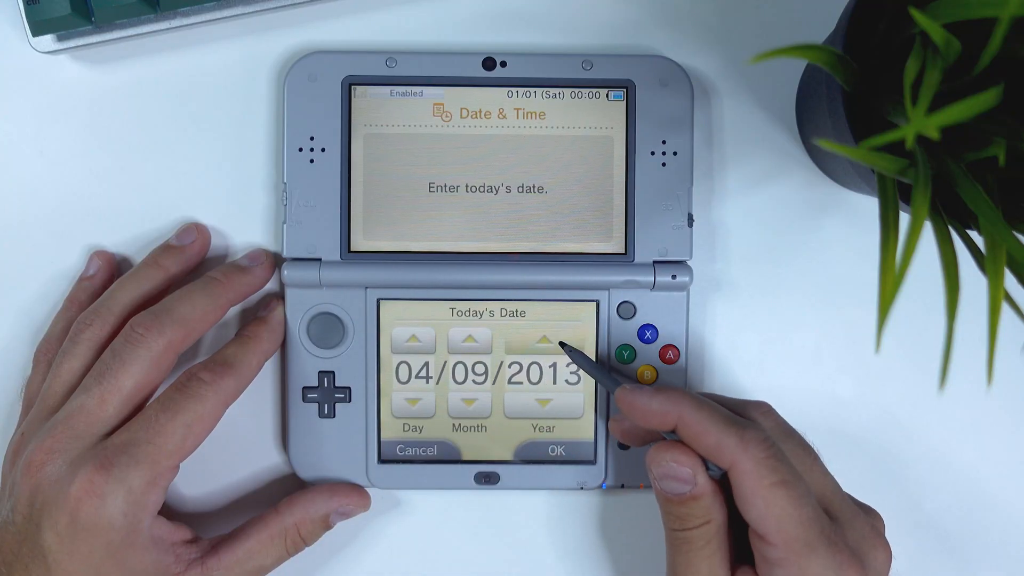
- Raise the year to 2023 and confirm the date 04/09/2023 despite the warning
{"action": "left_click", "coordinate": [543, 340]}
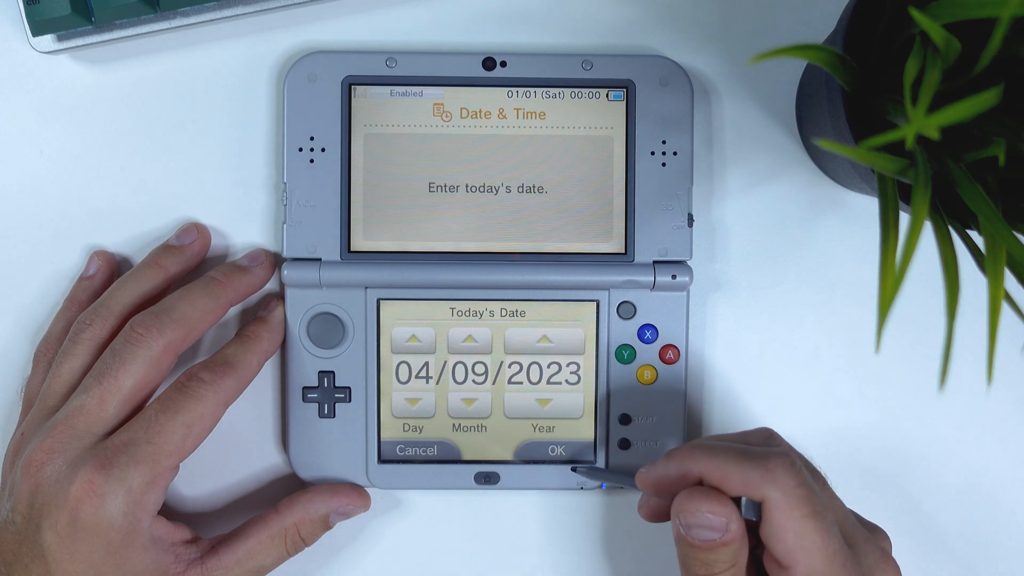
{"action": "left_click", "coordinate": [555, 450]}
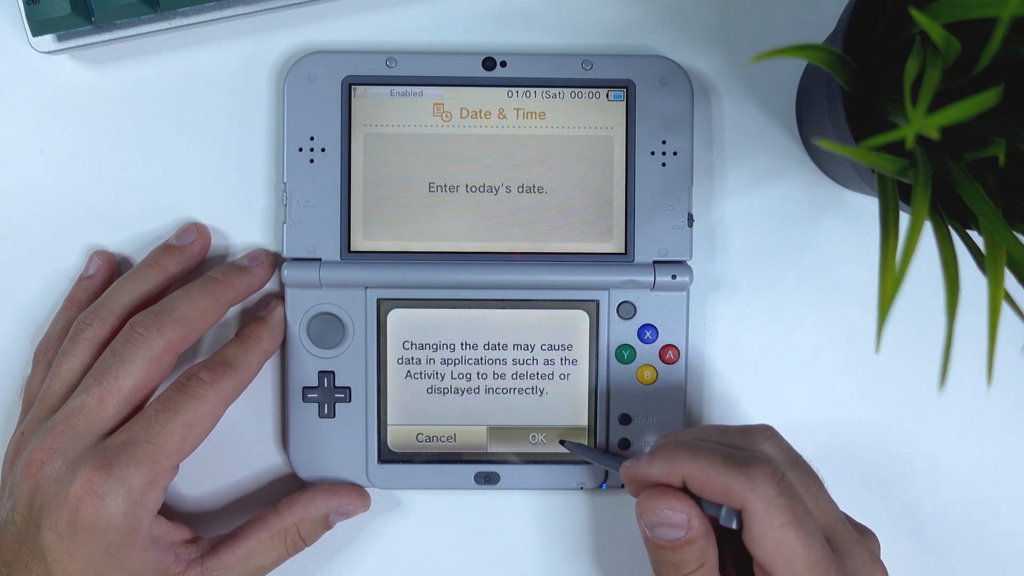
{"action": "left_click", "coordinate": [536, 438]}
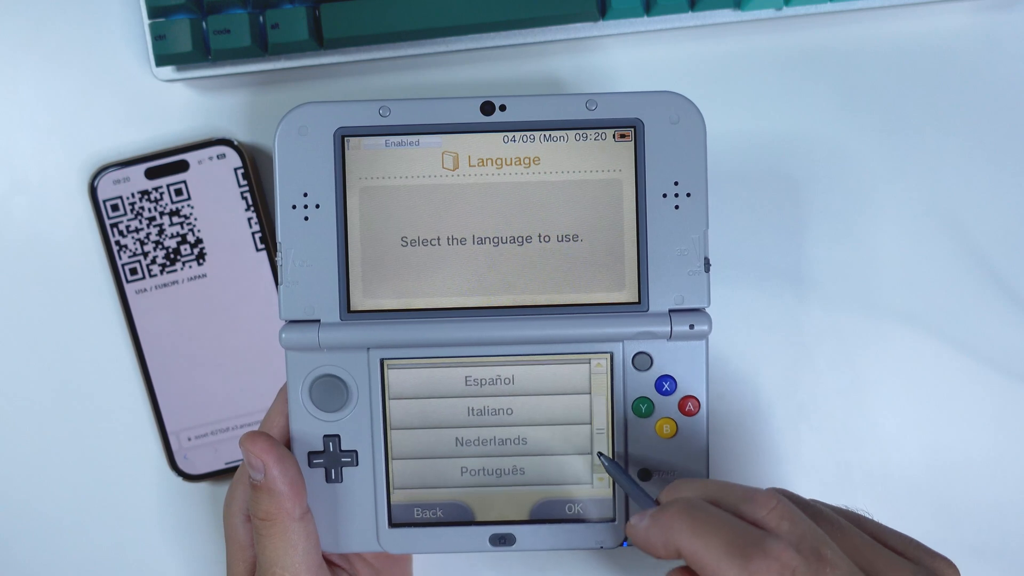
- Choose Italiano as the console language and dismiss the Italian exploit pop-up
{"action": "left_click", "coordinate": [491, 409]}
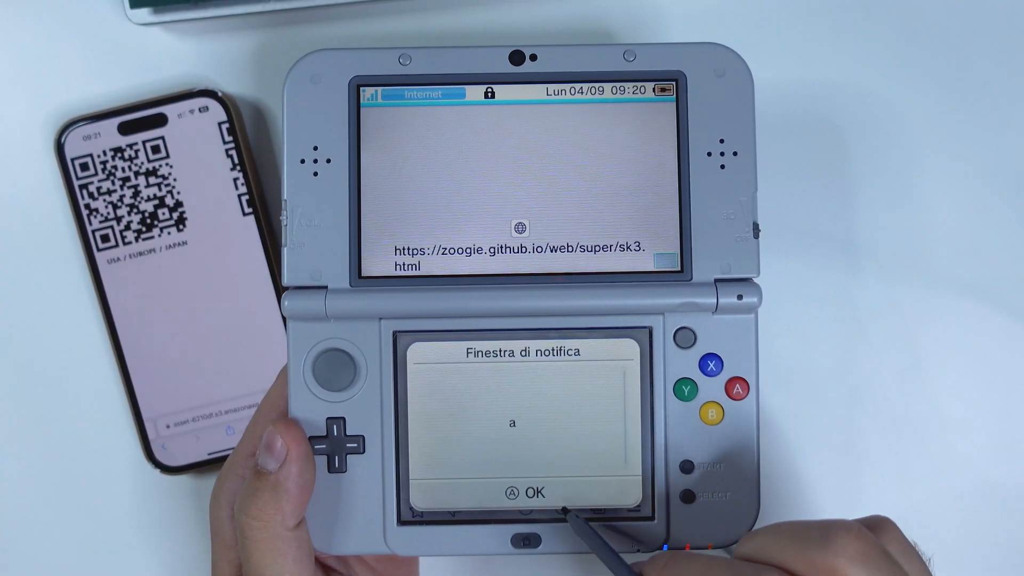
{"action": "left_click", "coordinate": [520, 492]}
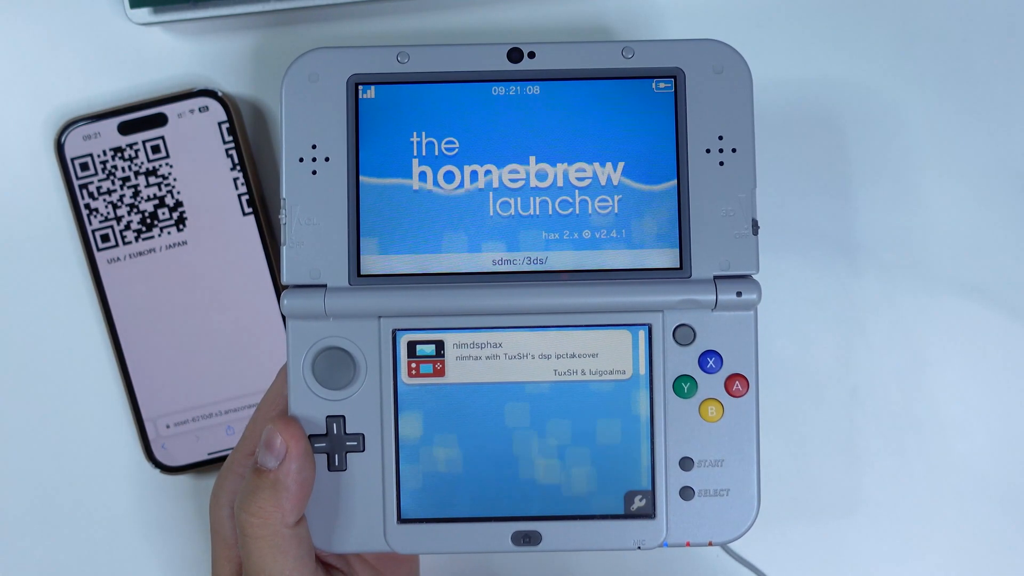
- Run the nimdsphax entry from the Homebrew Launcher list
{"action": "left_click", "coordinate": [516, 355]}
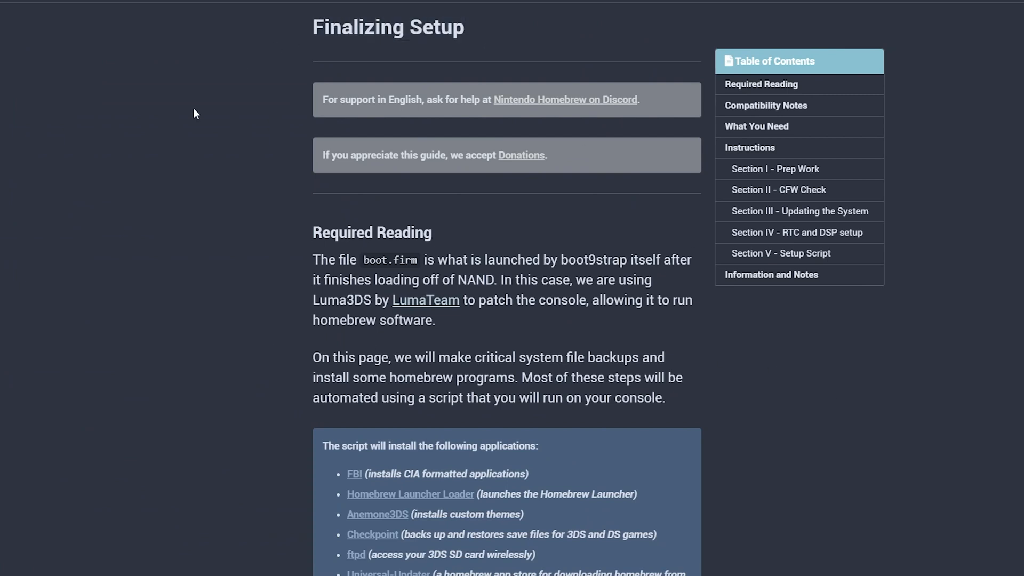
{"action": "mouse_move", "coordinate": [761, 84]}
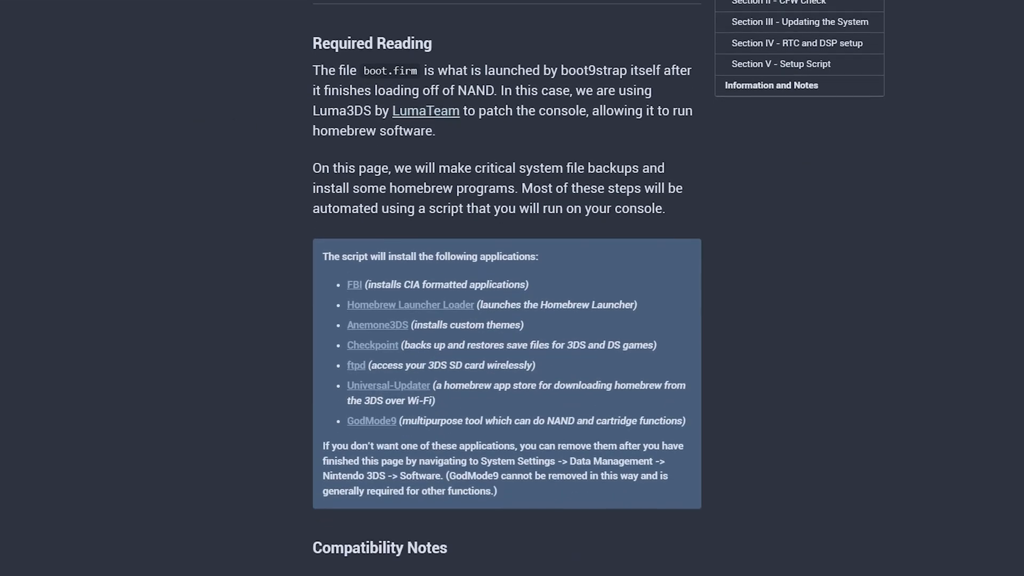
- Scroll to What You Need to reveal the finalizing.zip download
{"action": "scroll", "scroll_direction": "down", "scroll_amount": 3}
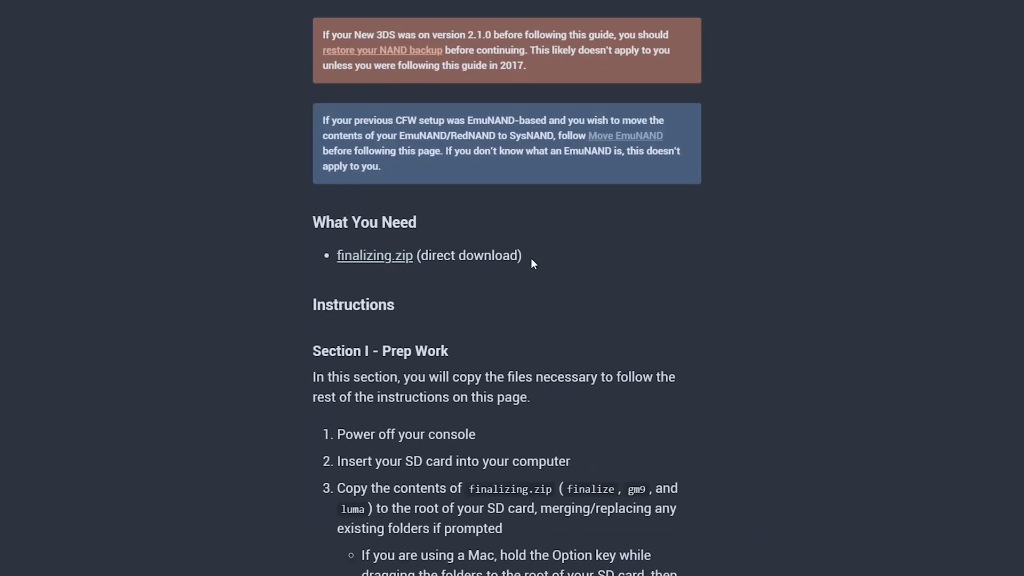
{"action": "mouse_move", "coordinate": [375, 256]}
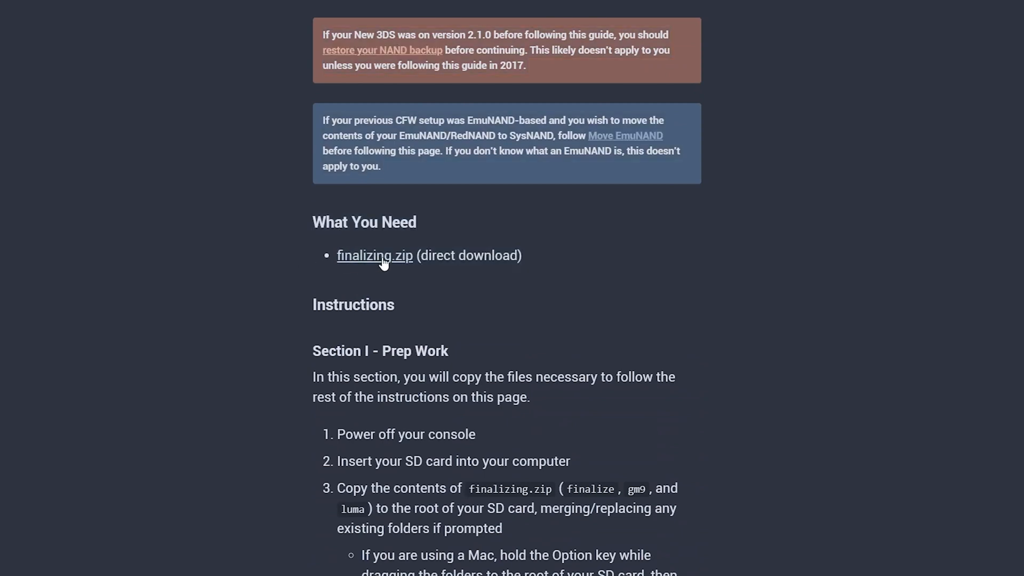
{"action": "mouse_move", "coordinate": [405, 270]}
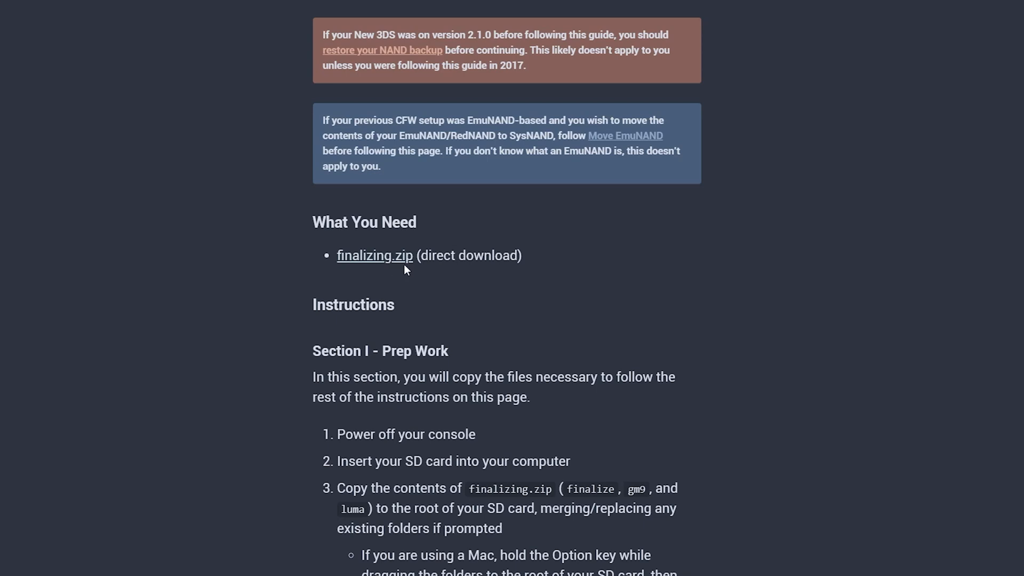
{"action": "mouse_move", "coordinate": [882, 308]}
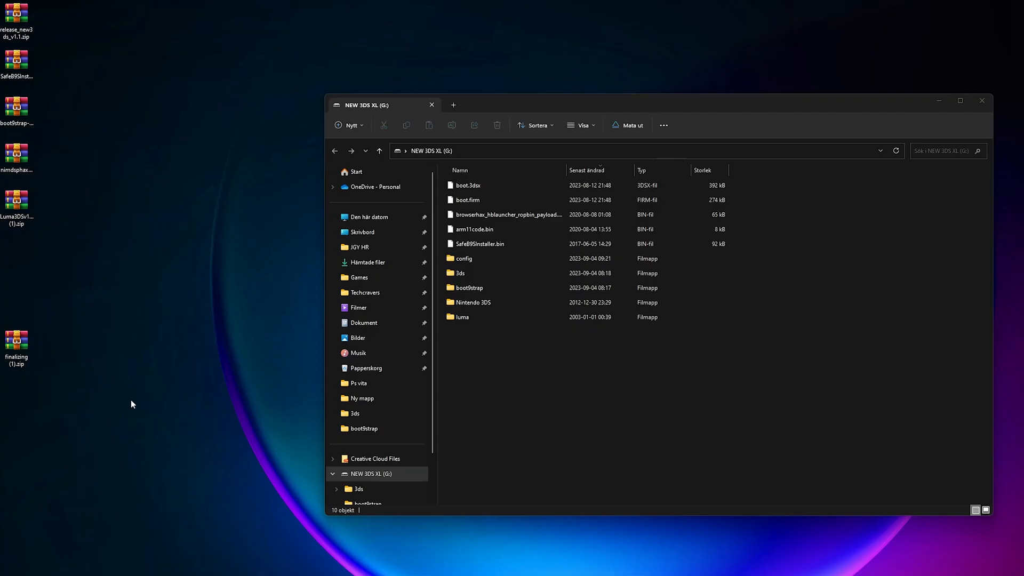
{"action": "mouse_move", "coordinate": [107, 381]}
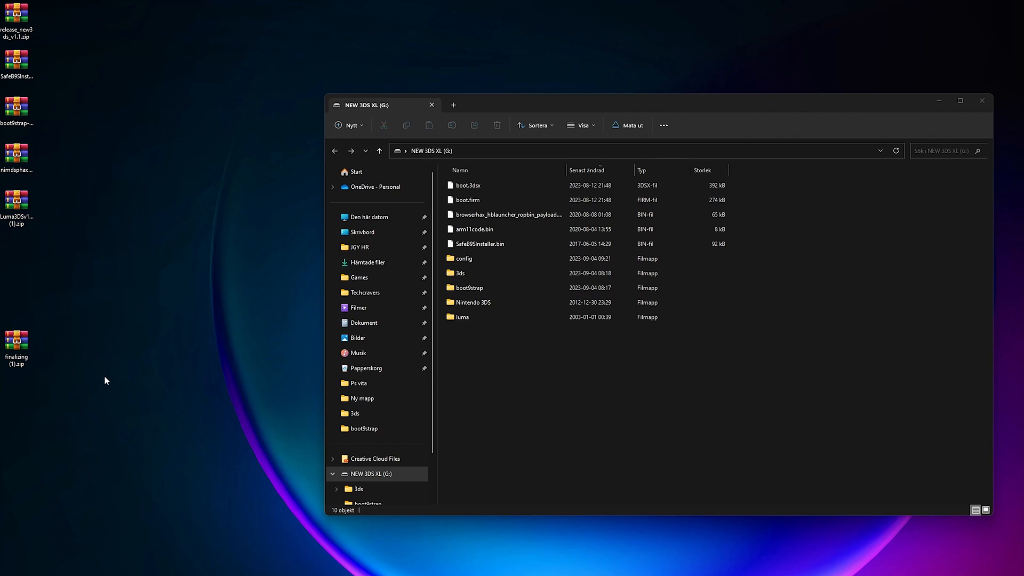
- Open finalizing (1).zip from the desktop to copy its folders to G:
{"action": "double_click", "coordinate": [16, 343]}
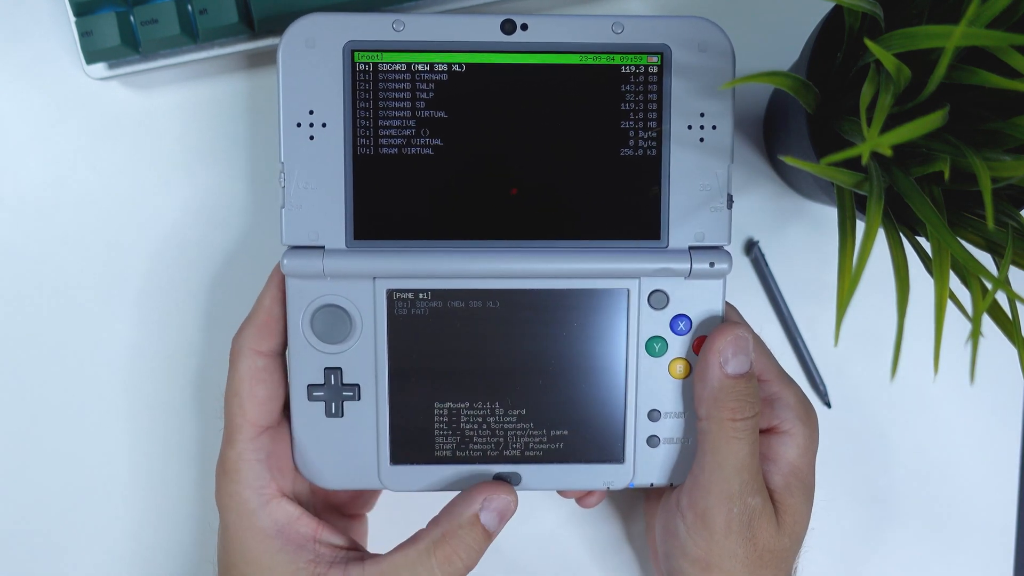
- Run the finalize script from GodMode9's Scripts menu
{"action": "left_click", "coordinate": [501, 477]}
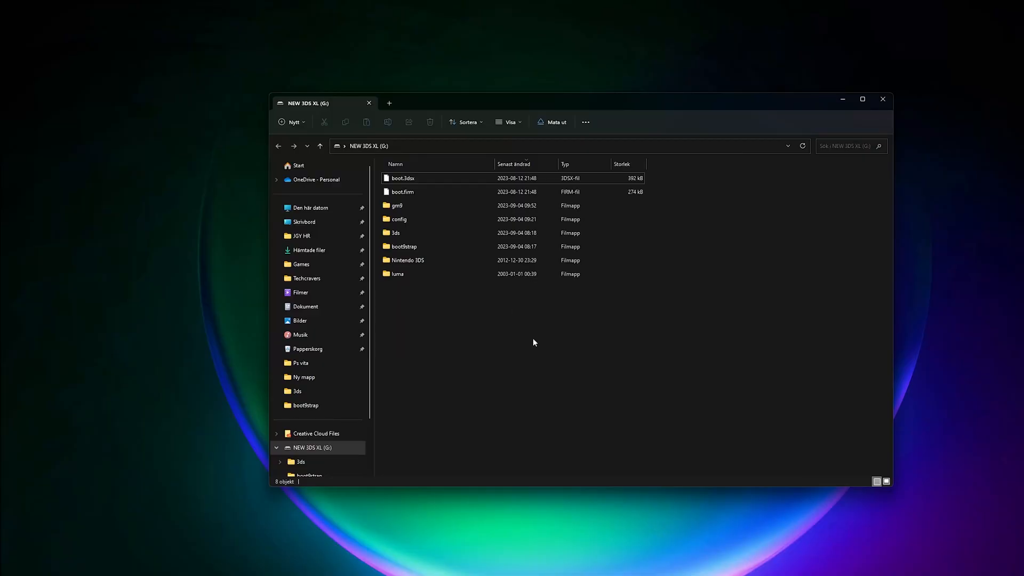
- Open the gm9 folder on the NEW 3DS XL (G:) drive
{"action": "double_click", "coordinate": [396, 204]}
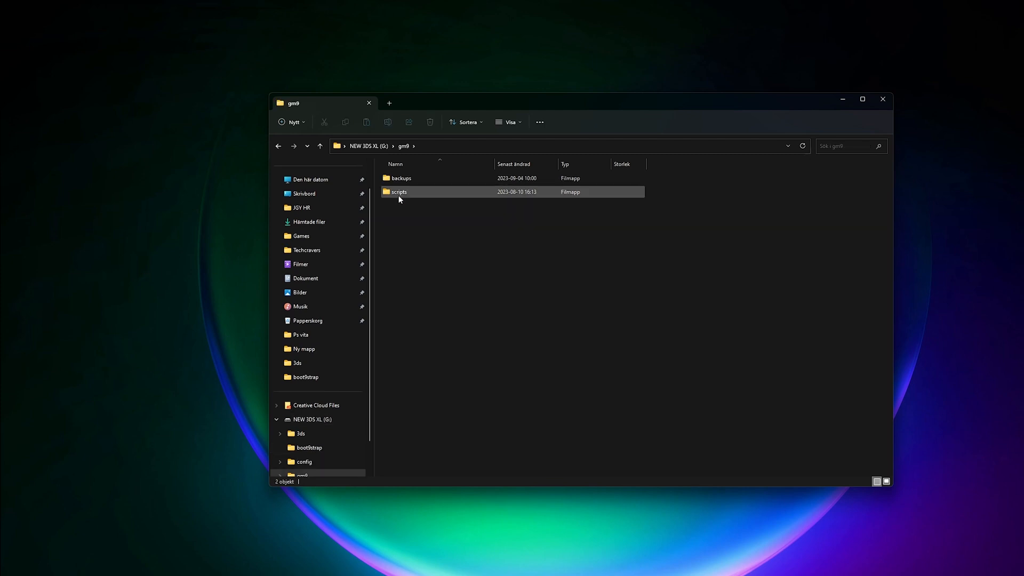